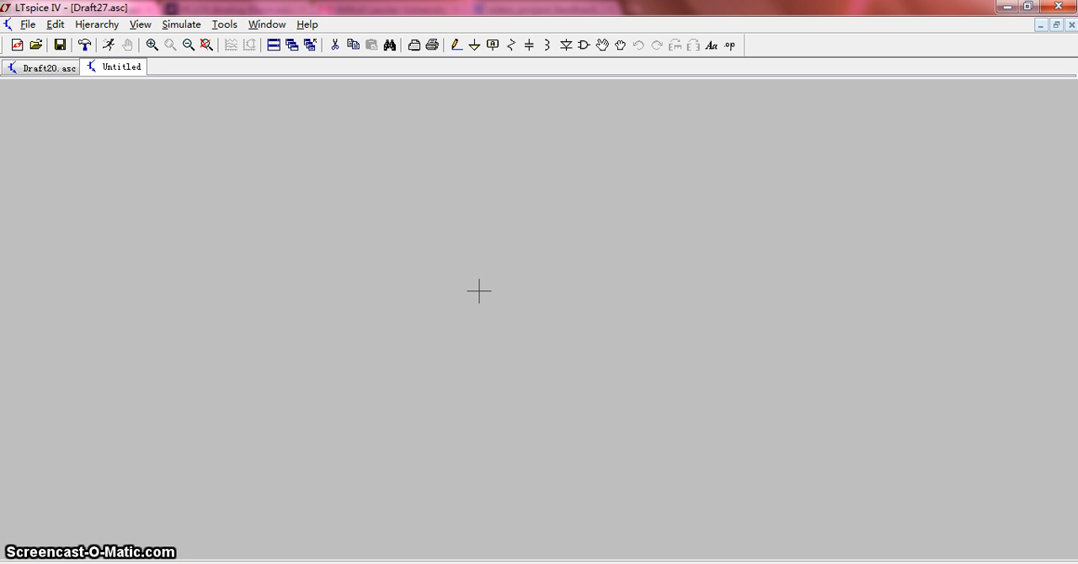
# Place a voltage source V1 from the component library and bring up its advanced settings.
pyautogui.click(470, 304)
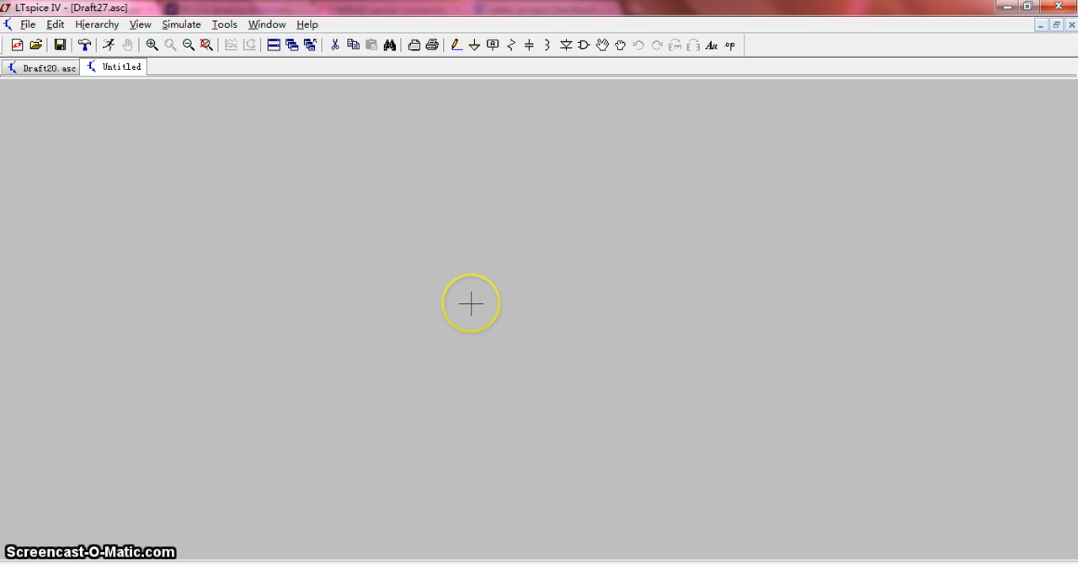
pyautogui.click(470, 303)
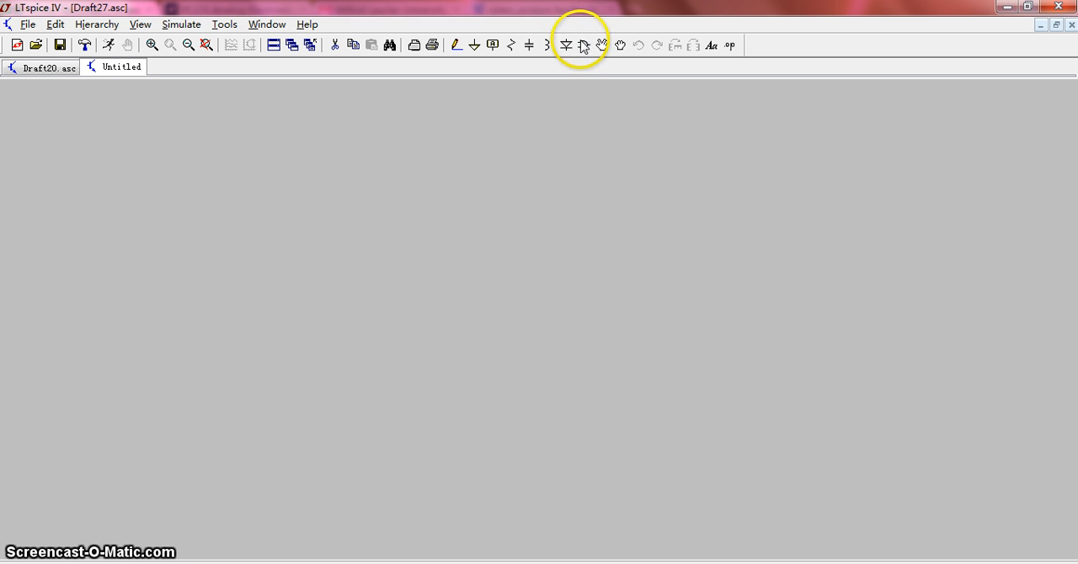
pyautogui.click(566, 44)
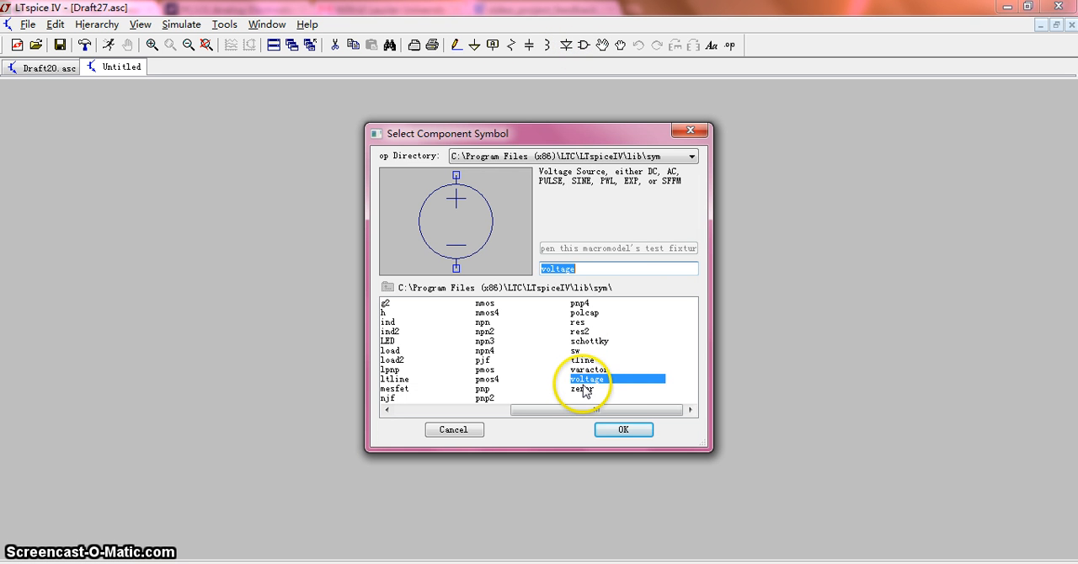
pyautogui.click(623, 429)
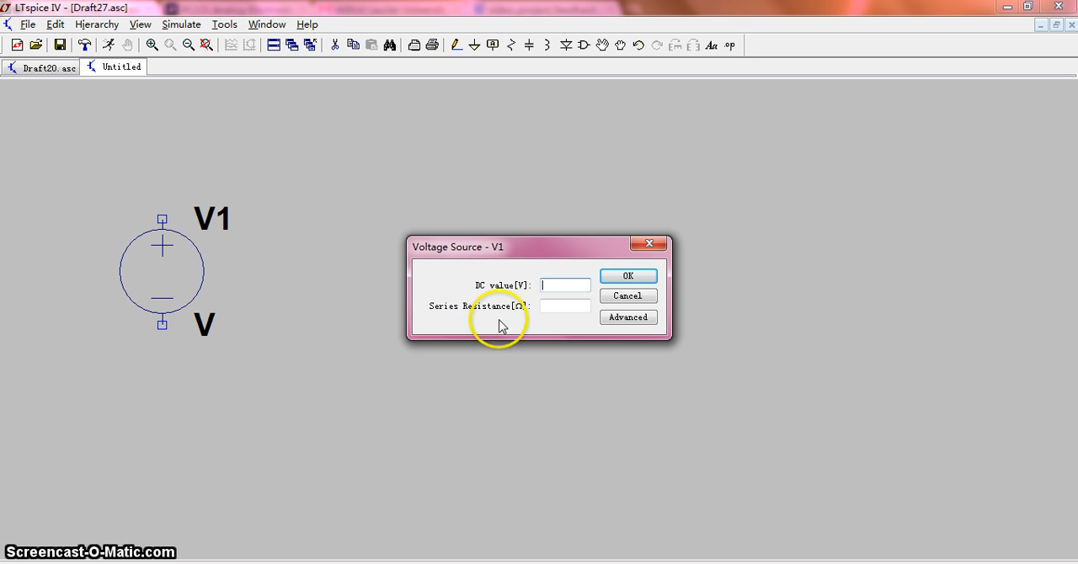
pyautogui.click(626, 317)
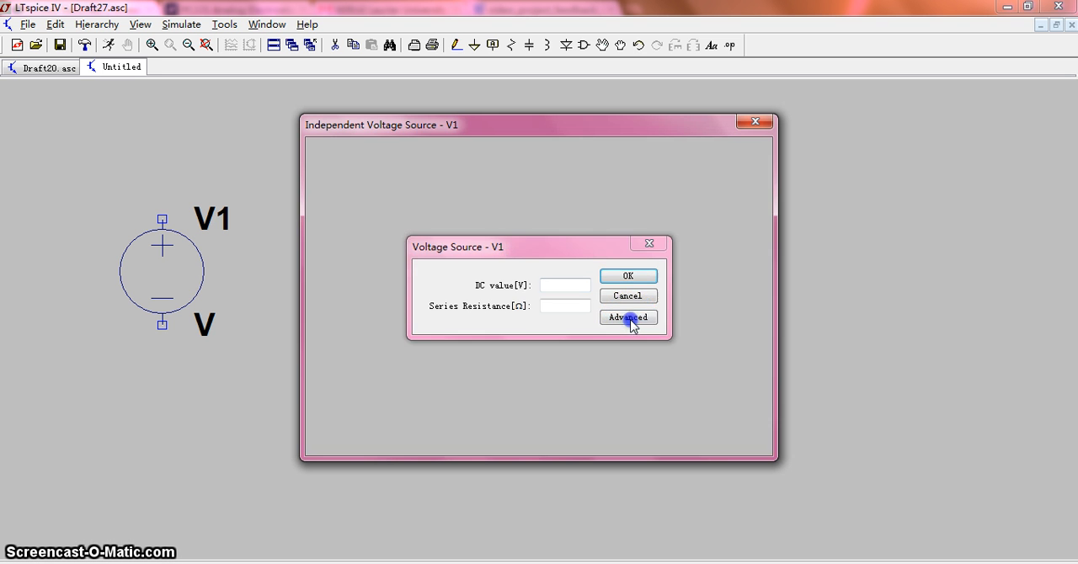
# Make V1 a SINE source with DC offset 1, amplitude 100 and AC amplitude 100.
pyautogui.click(627, 316)
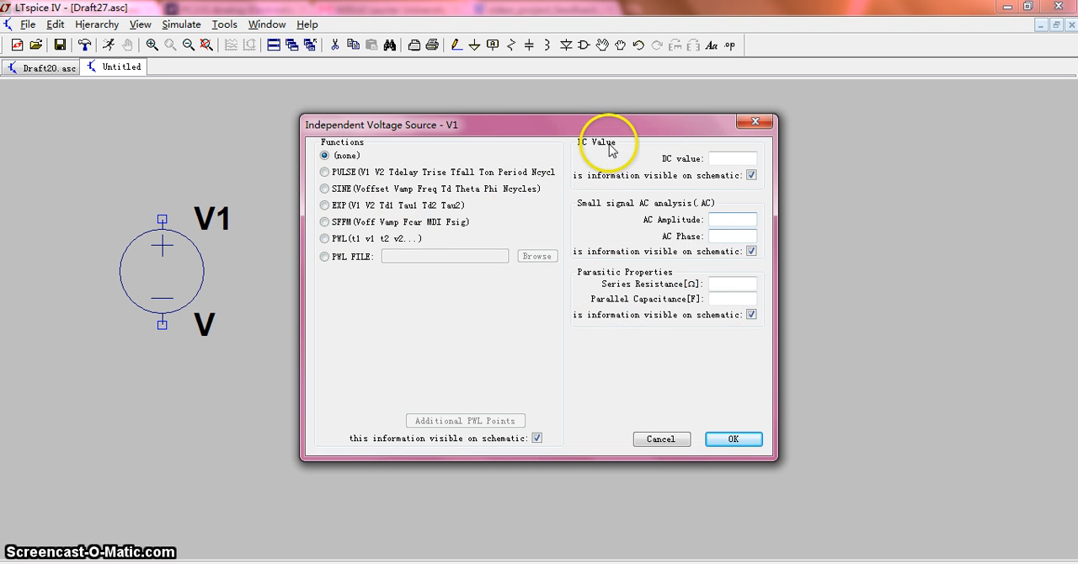
pyautogui.moveTo(522, 326)
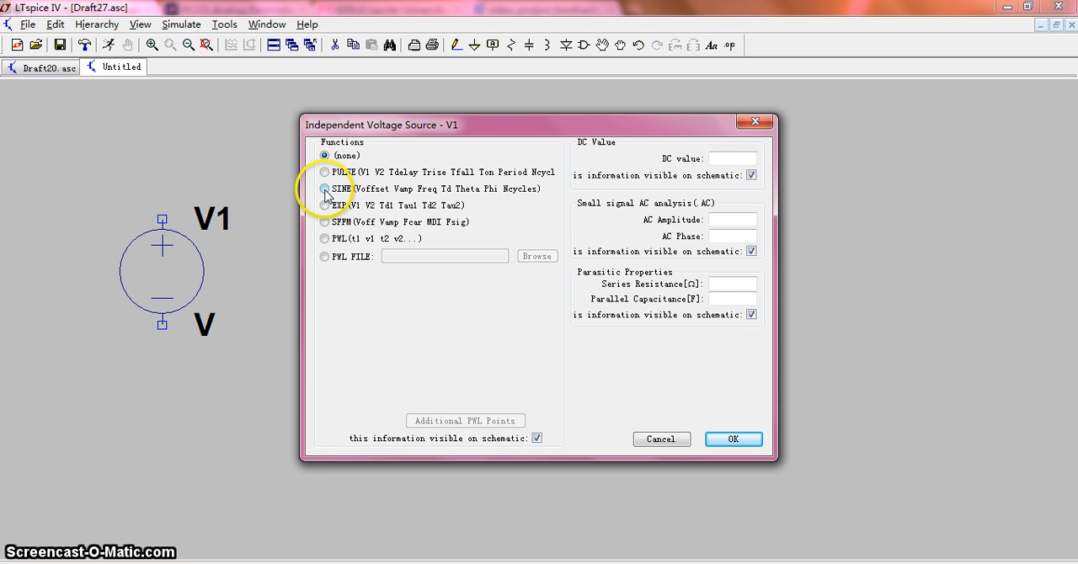
pyautogui.click(324, 189)
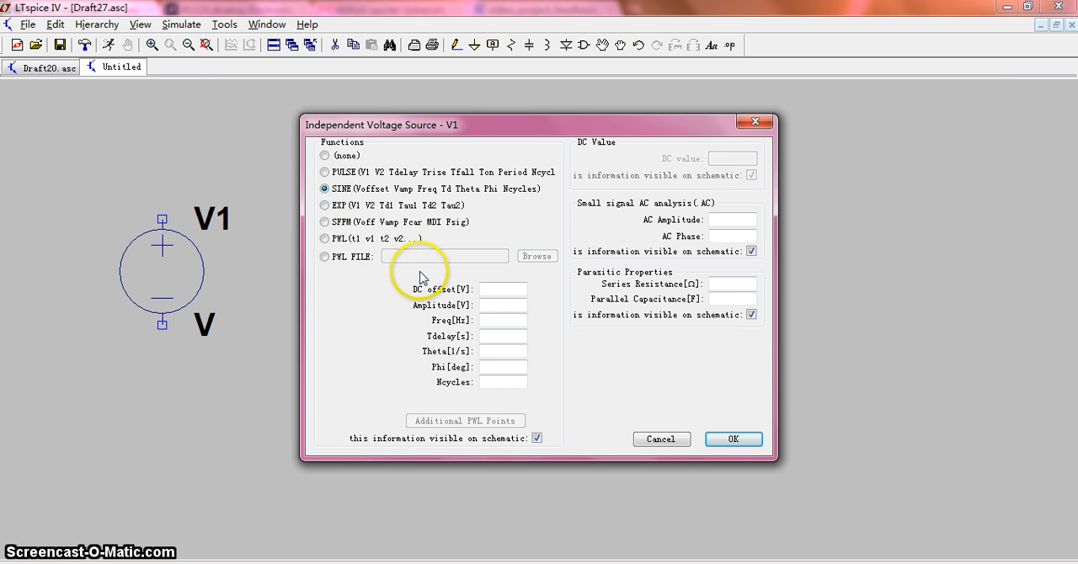
pyautogui.moveTo(421, 292)
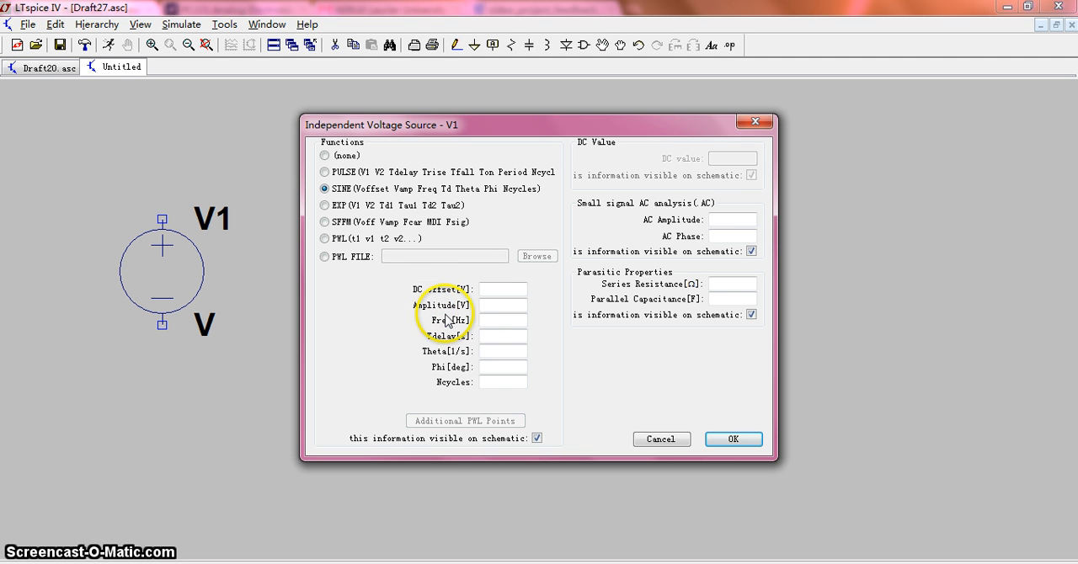
pyautogui.click(502, 289)
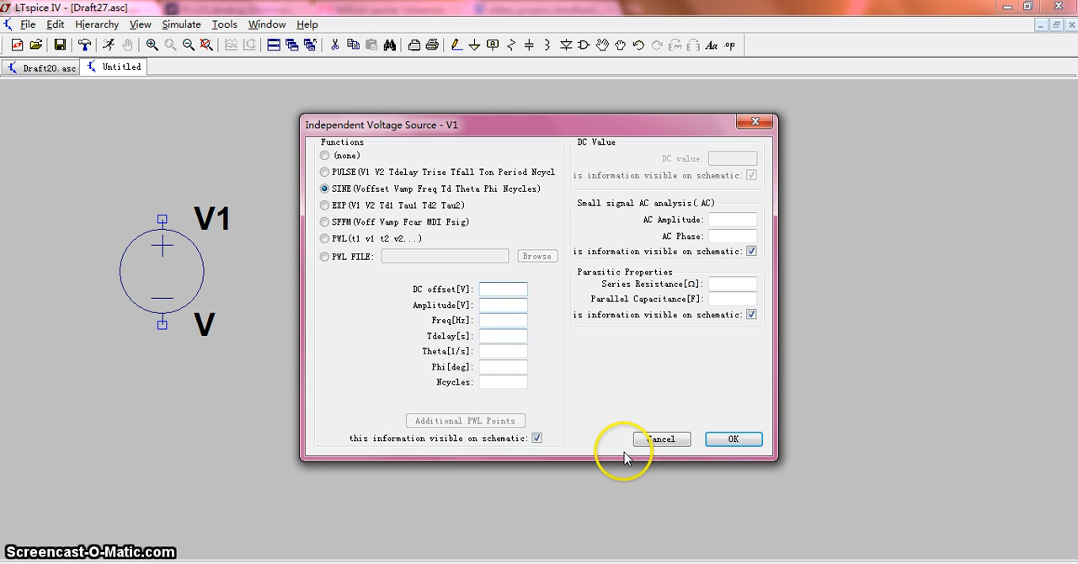
pyautogui.write('1')
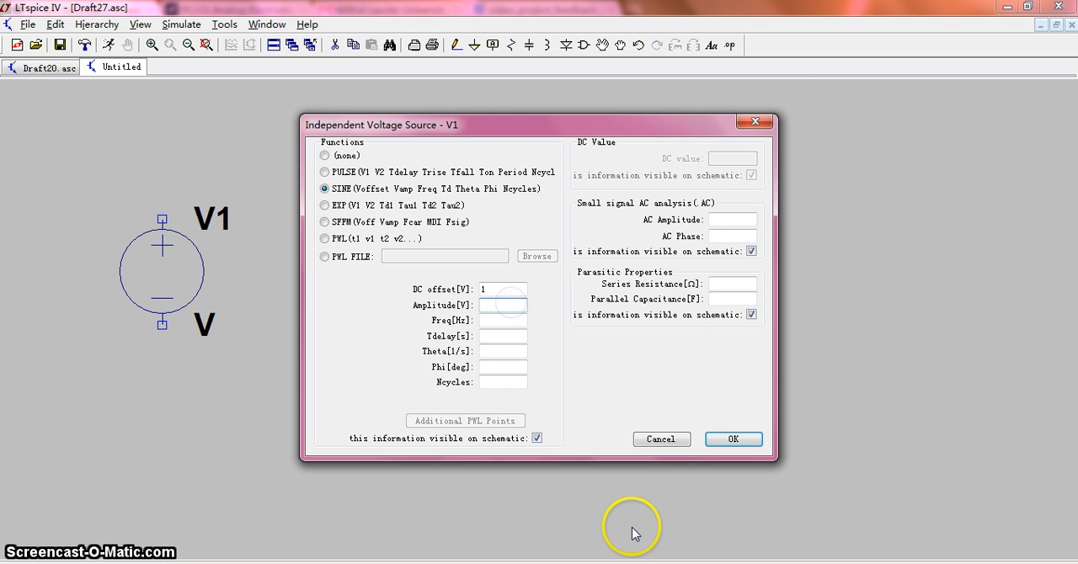
pyautogui.write('100')
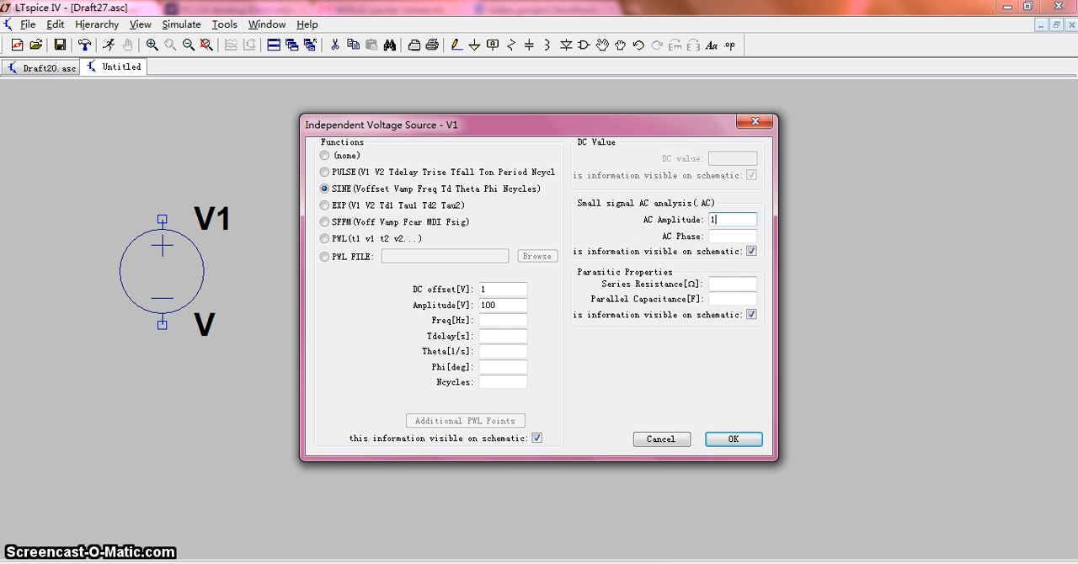
pyautogui.write('100')
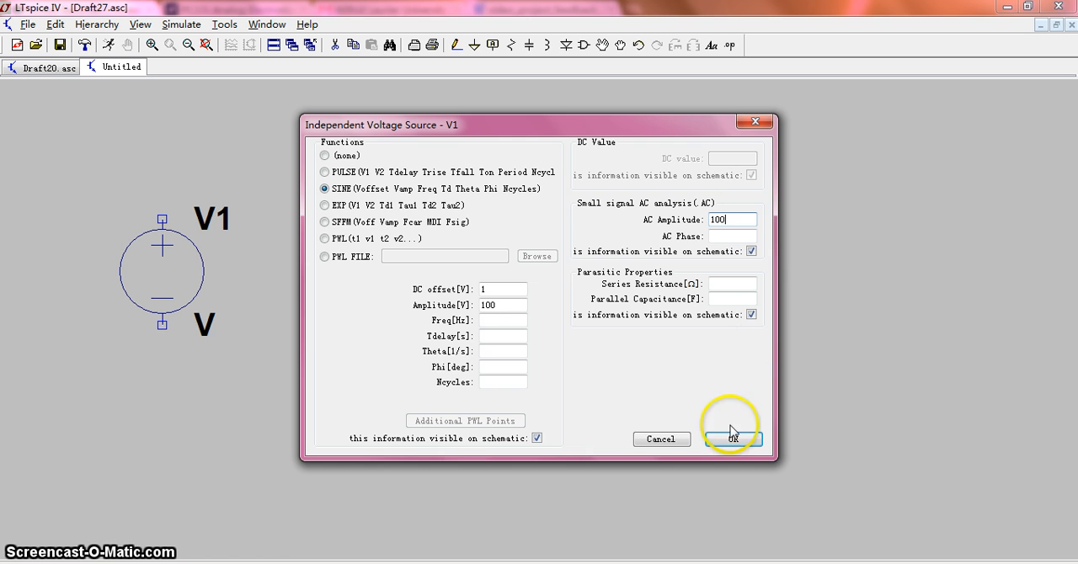
pyautogui.click(731, 438)
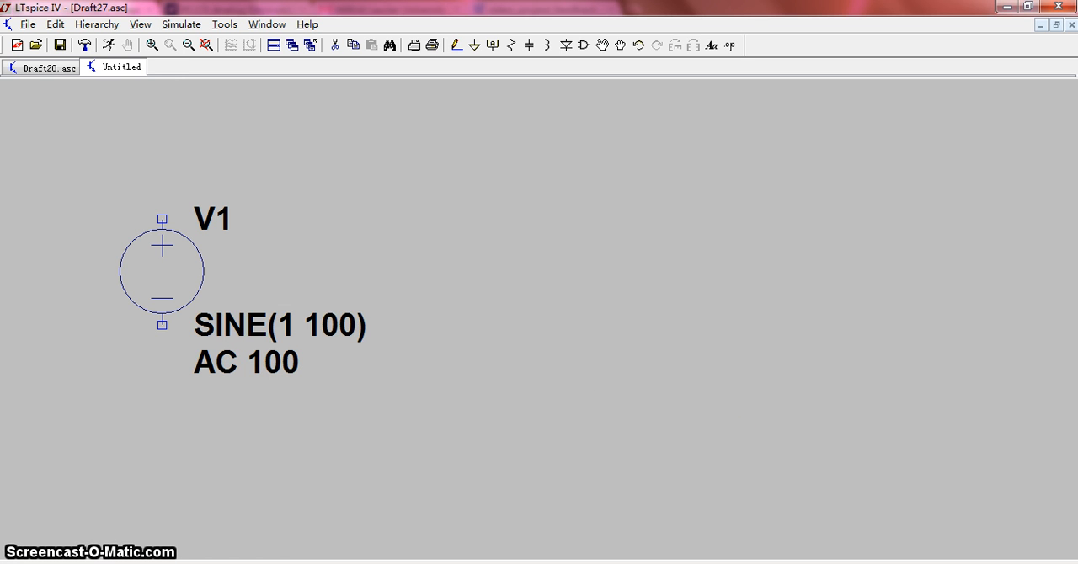
pyautogui.moveTo(30, 137)
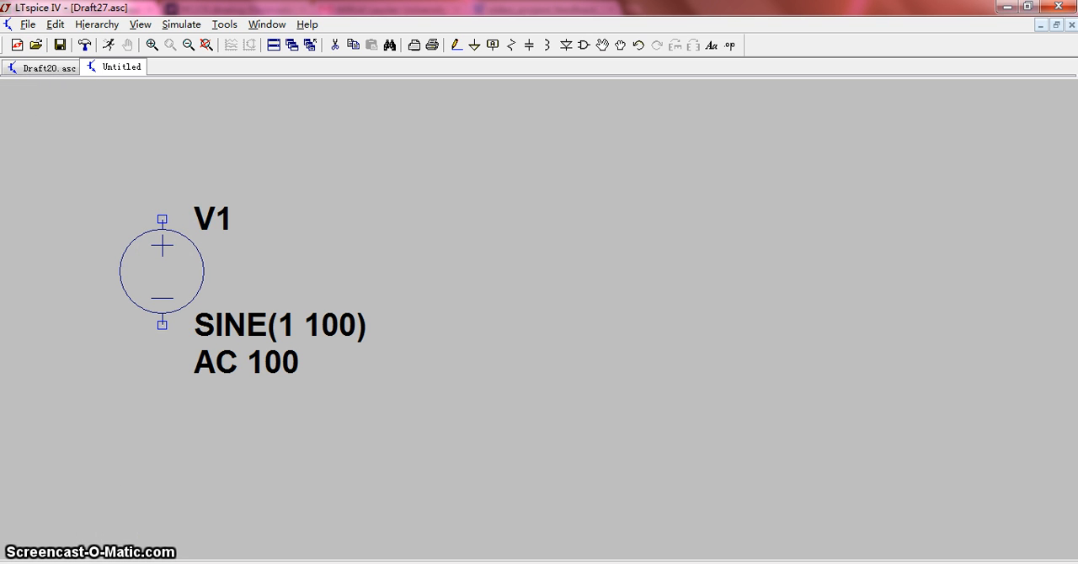
# Switch to the finished RC circuit schematic.
pyautogui.click(43, 67)
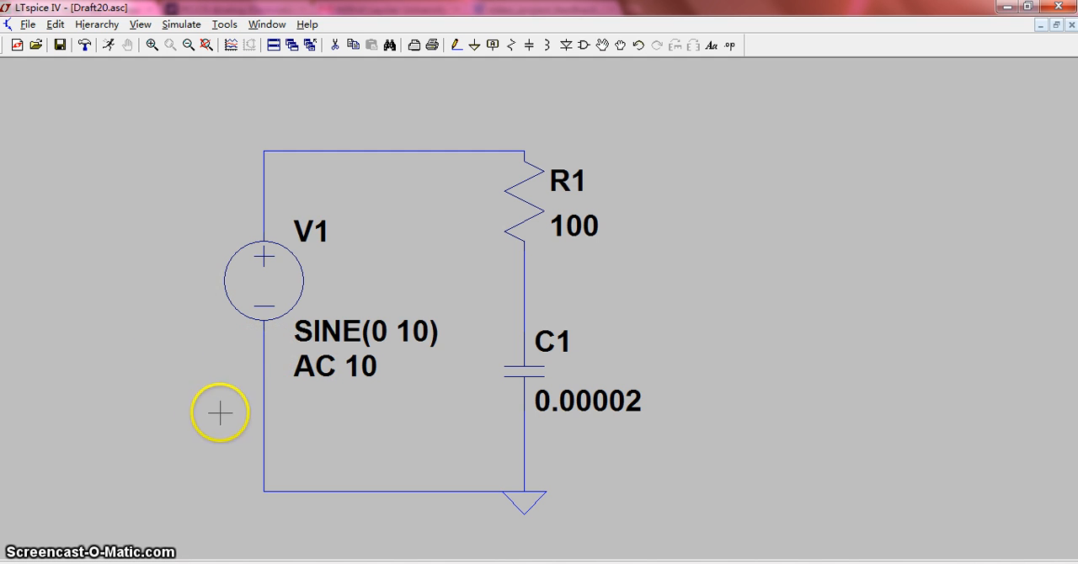
pyautogui.moveTo(179, 256)
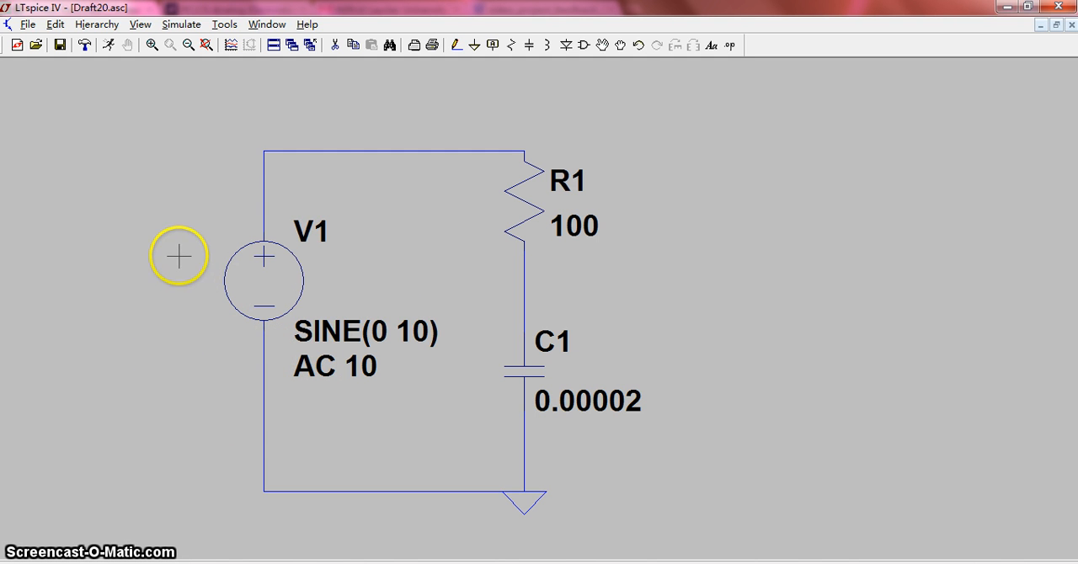
pyautogui.moveTo(299, 210)
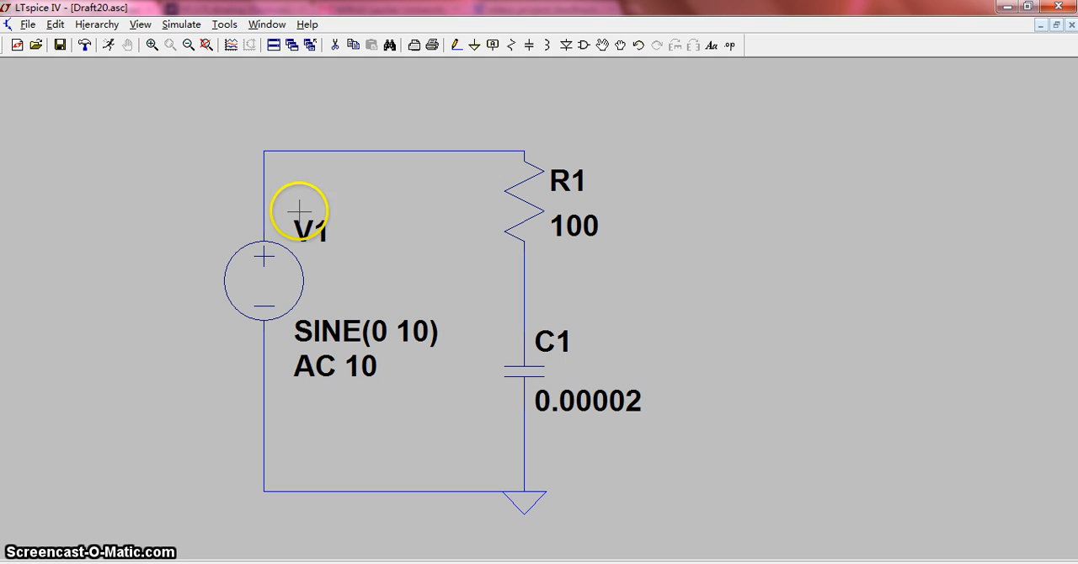
pyautogui.moveTo(307, 340)
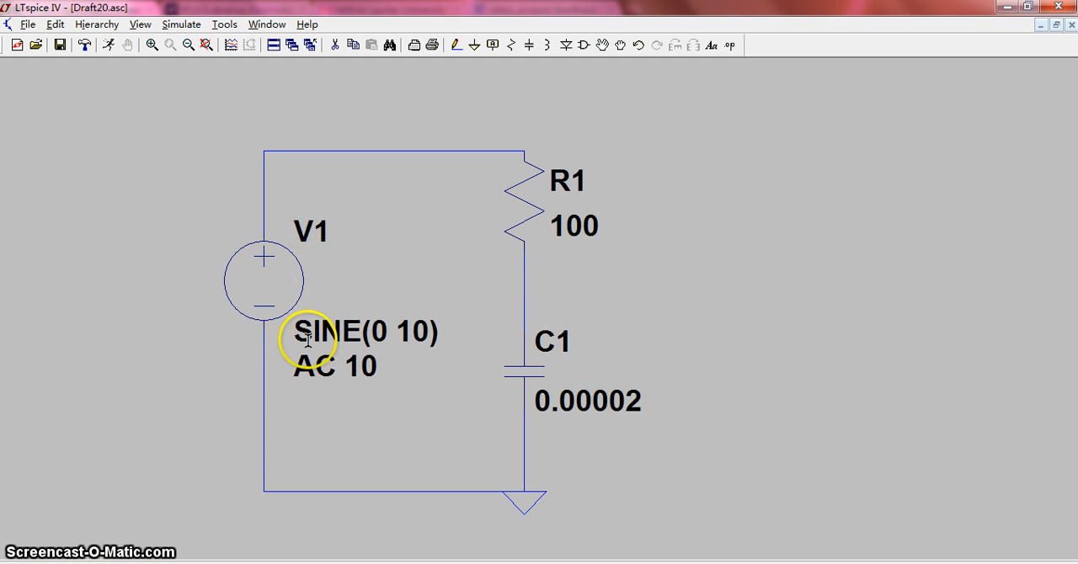
pyautogui.moveTo(487, 201)
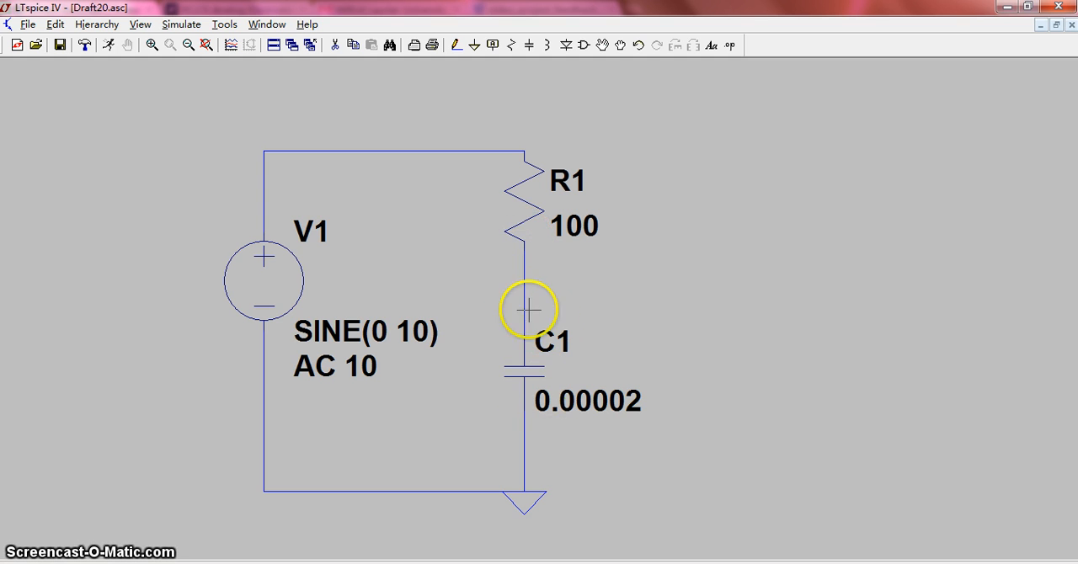
pyautogui.moveTo(533, 403)
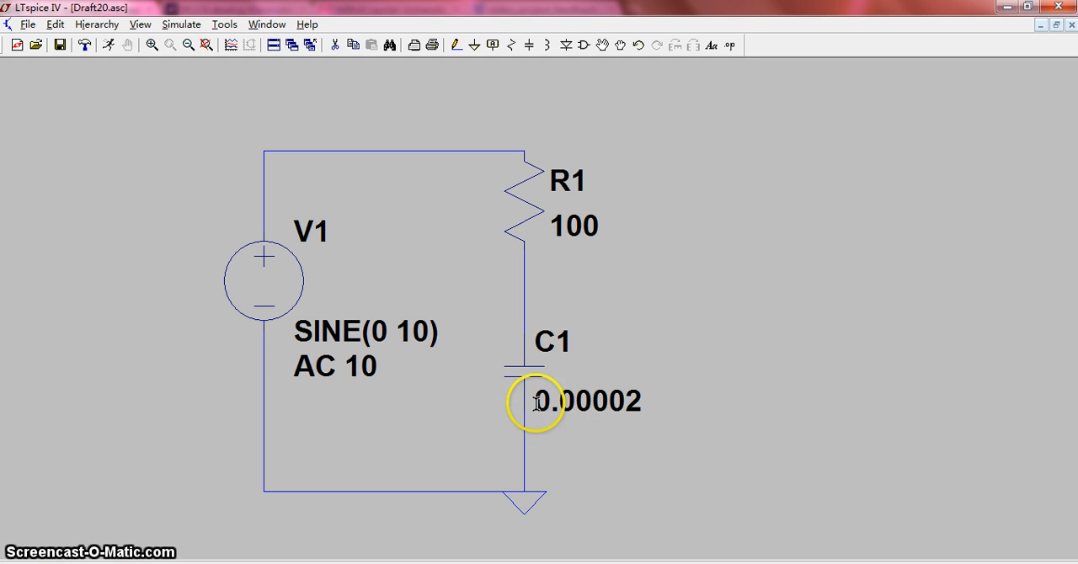
pyautogui.moveTo(528, 505)
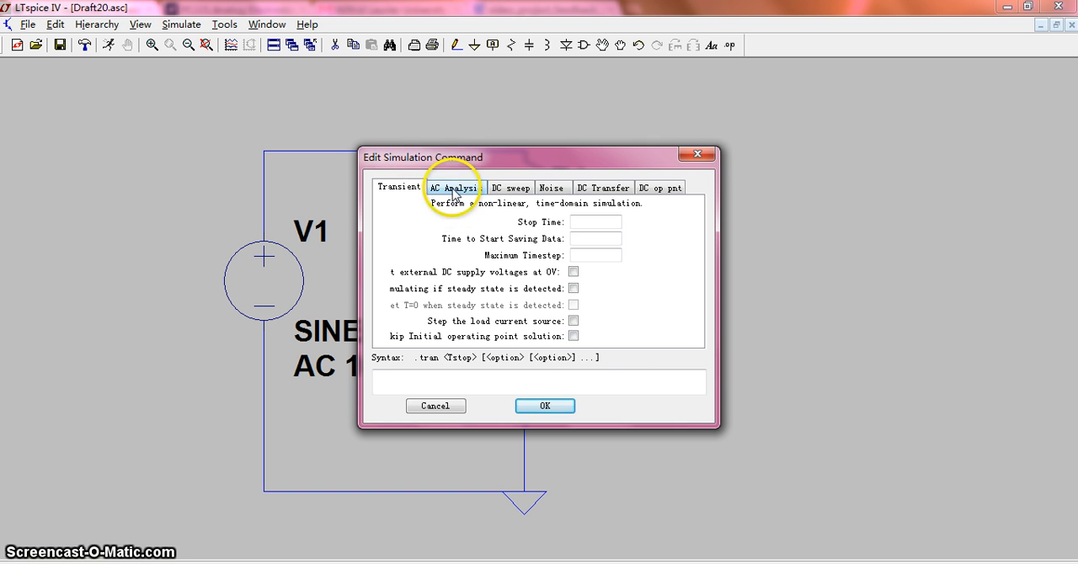
# Configure a decade AC sweep with 100 points per decade from 1 Hz to 100 Hz.
pyautogui.click(454, 187)
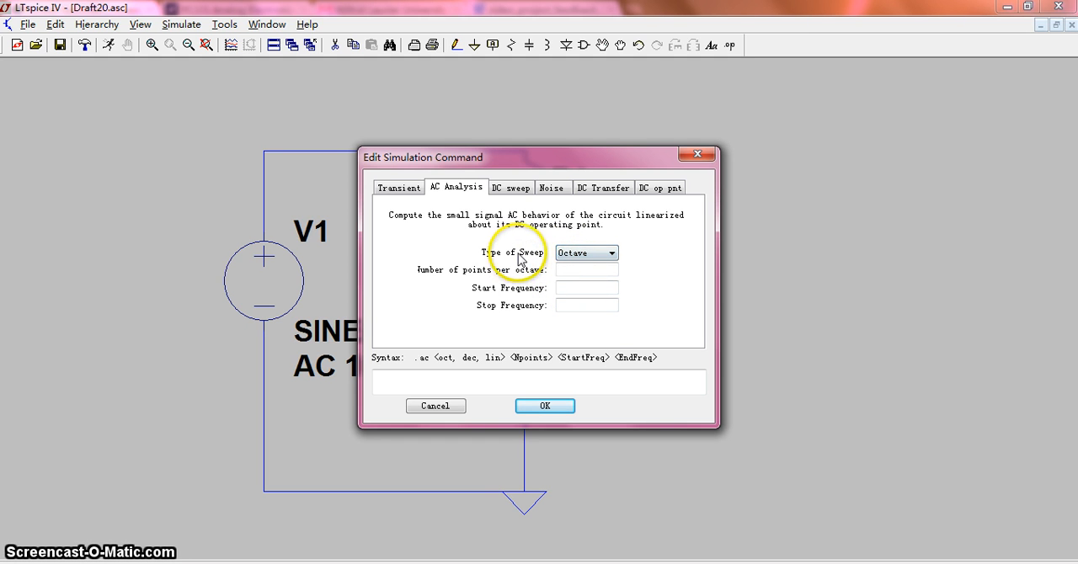
pyautogui.click(609, 253)
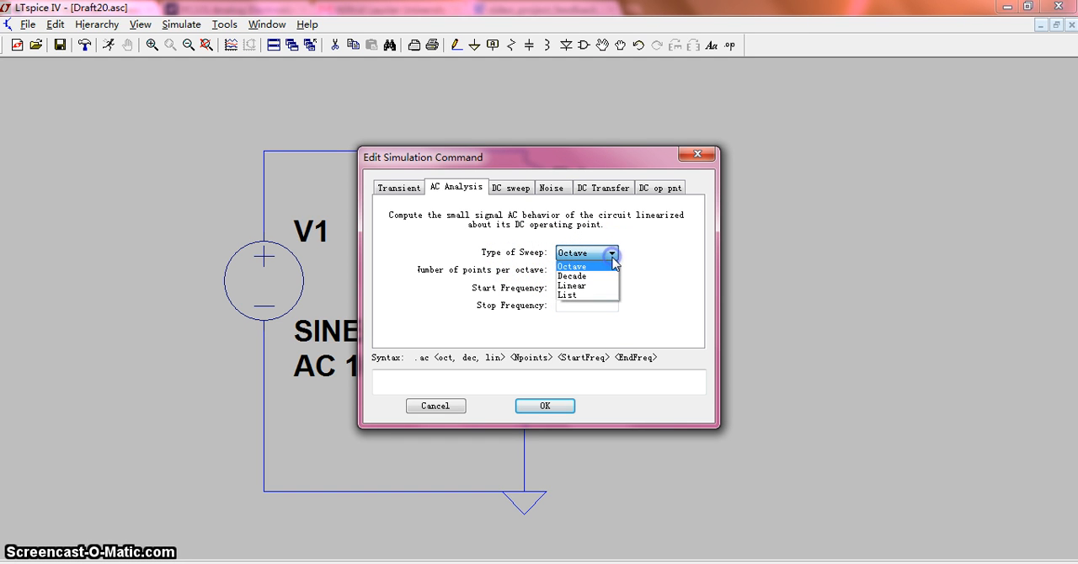
pyautogui.click(573, 277)
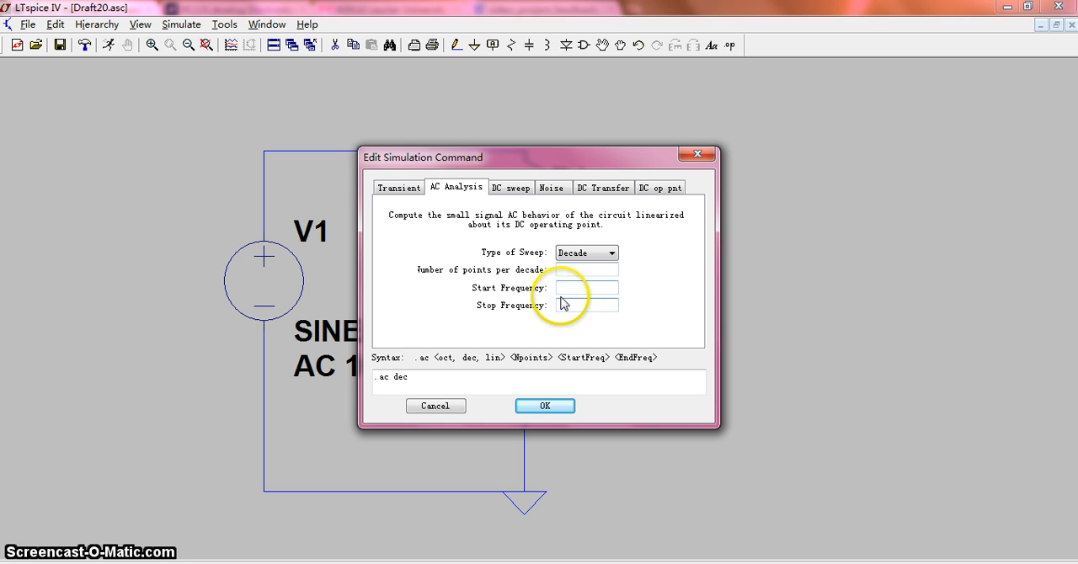
pyautogui.moveTo(681, 330)
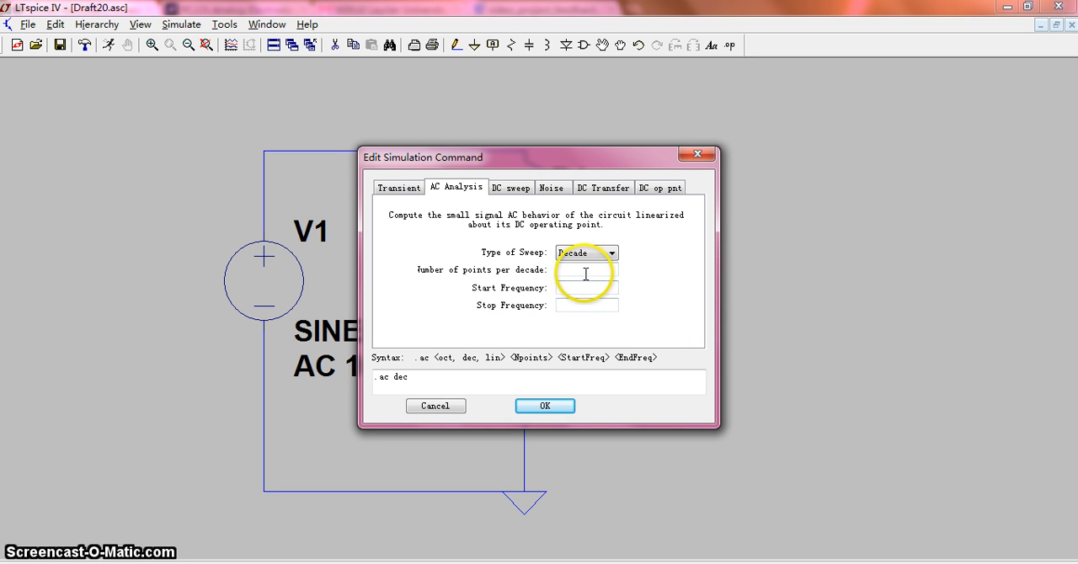
pyautogui.click(586, 270)
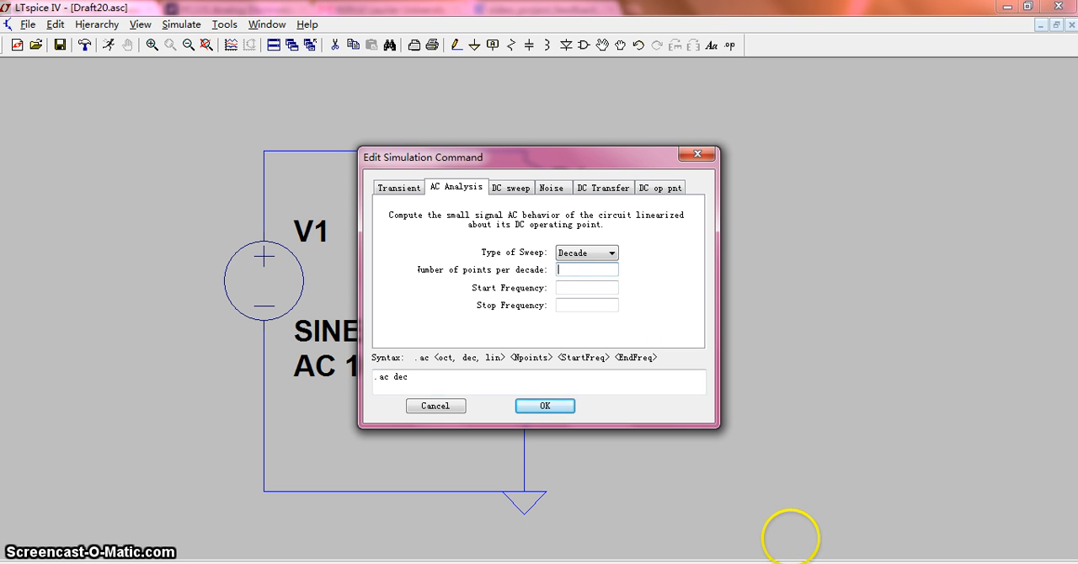
pyautogui.write('100')
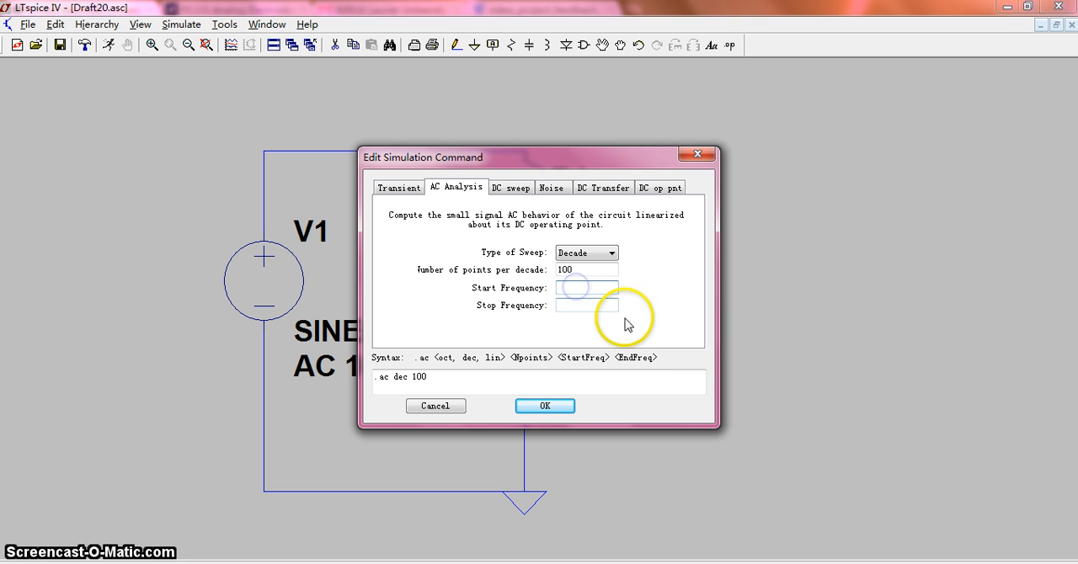
pyautogui.write('1')
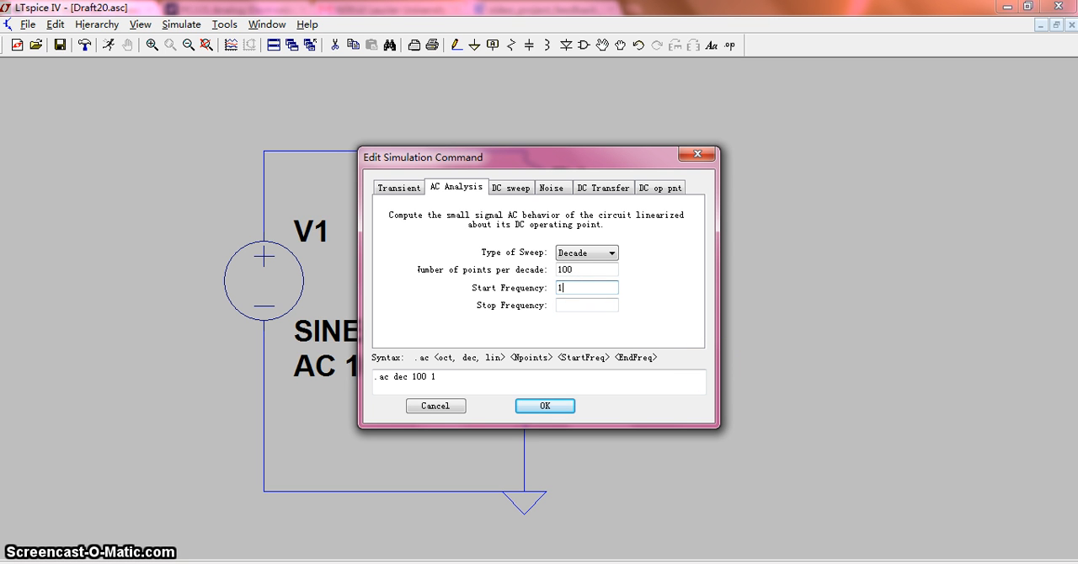
pyautogui.click(586, 305)
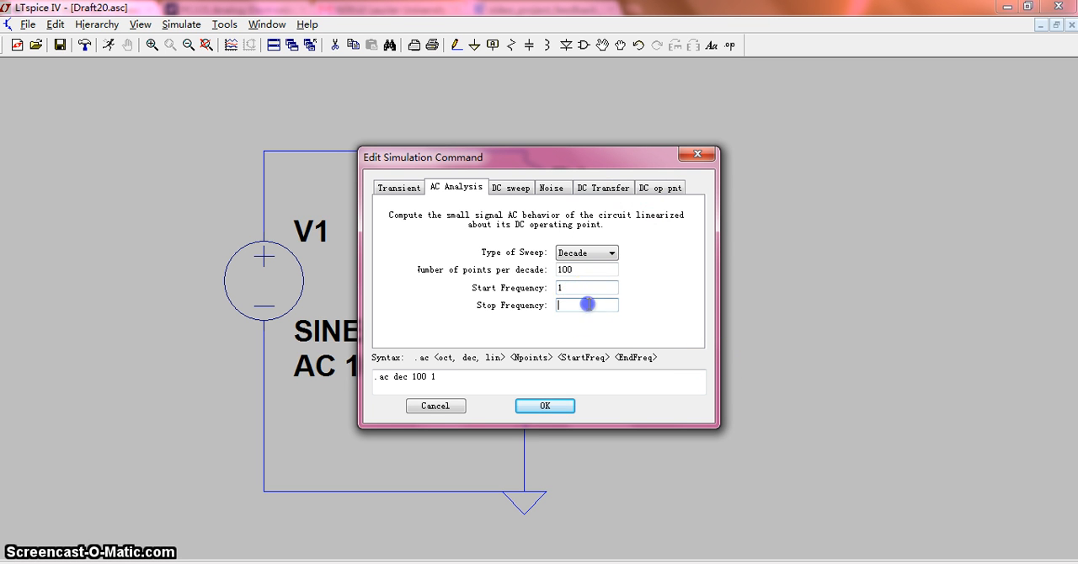
pyautogui.write('100')
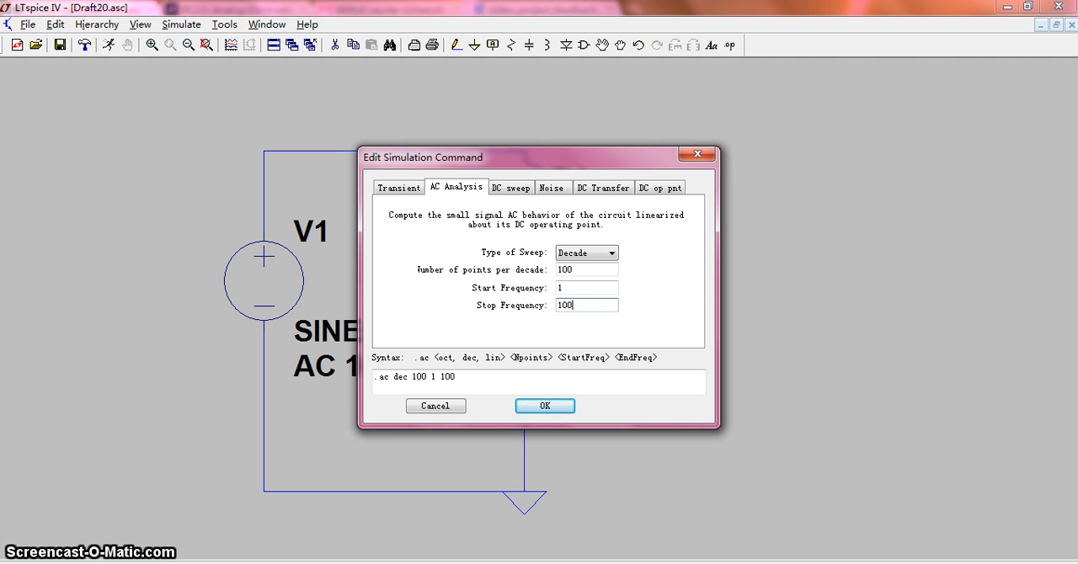
pyautogui.click(544, 406)
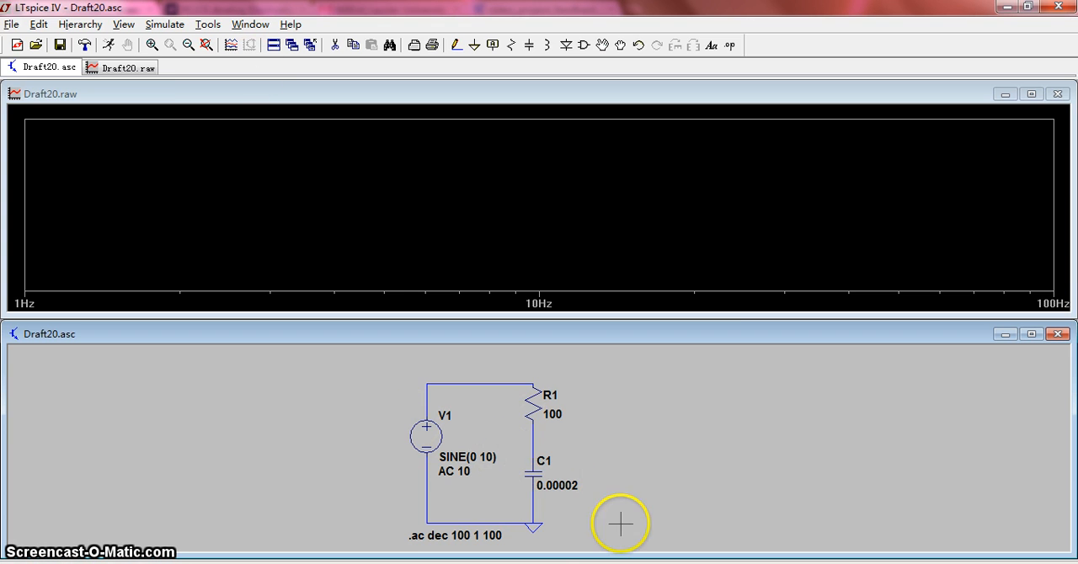
pyautogui.moveTo(557, 461)
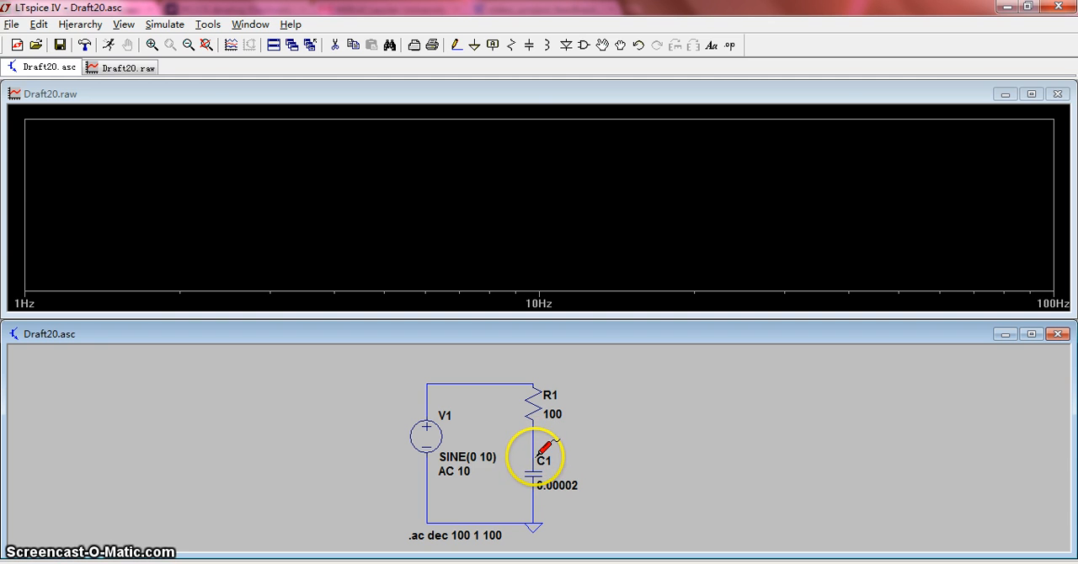
# Probe the capacitor node so V(n002) is plotted as magnitude and phase.
pyautogui.click(538, 461)
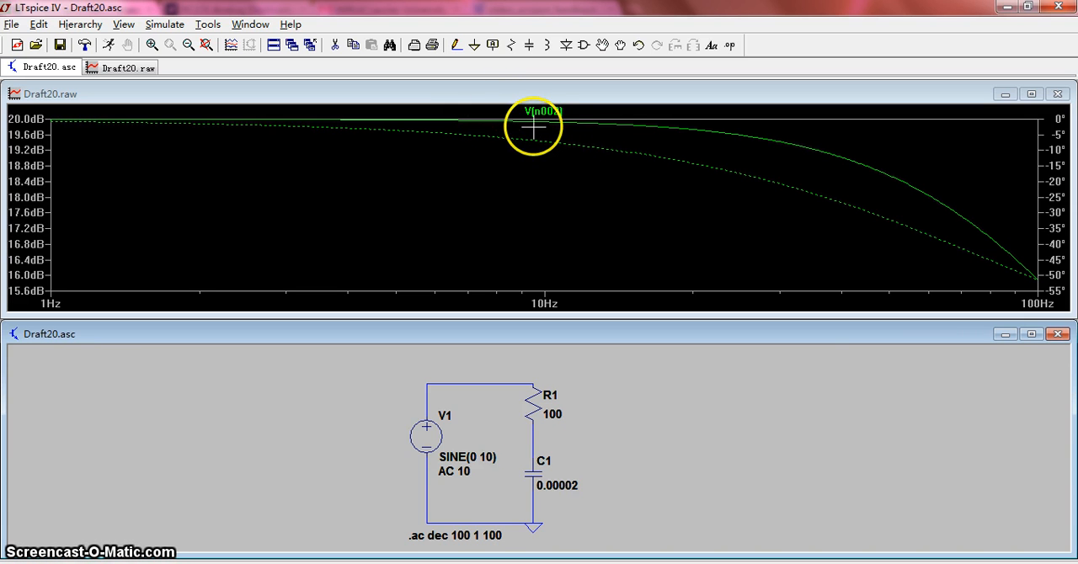
pyautogui.moveTo(502, 131)
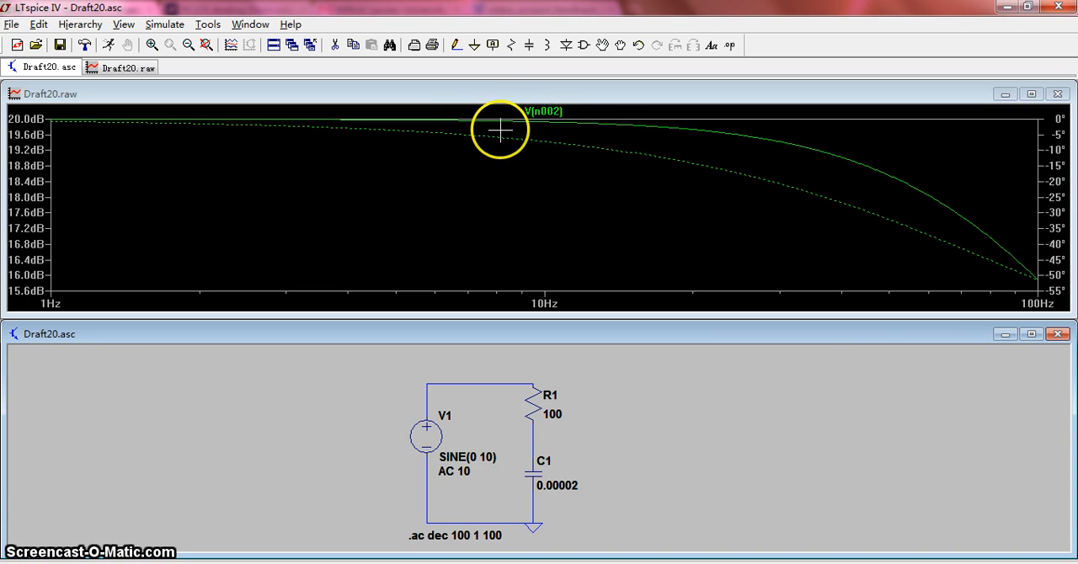
pyautogui.moveTo(520, 150)
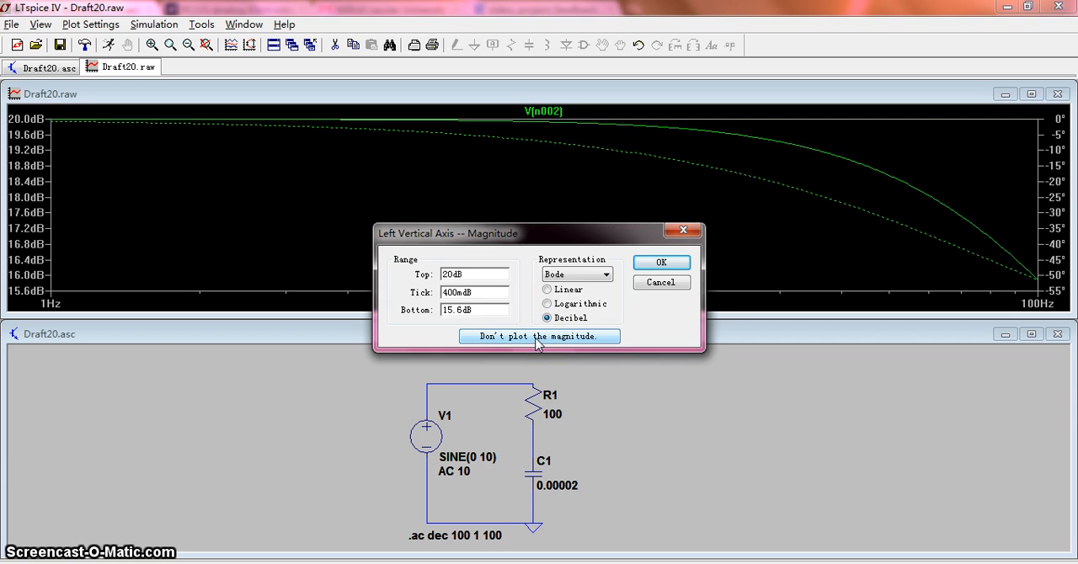
pyautogui.click(539, 337)
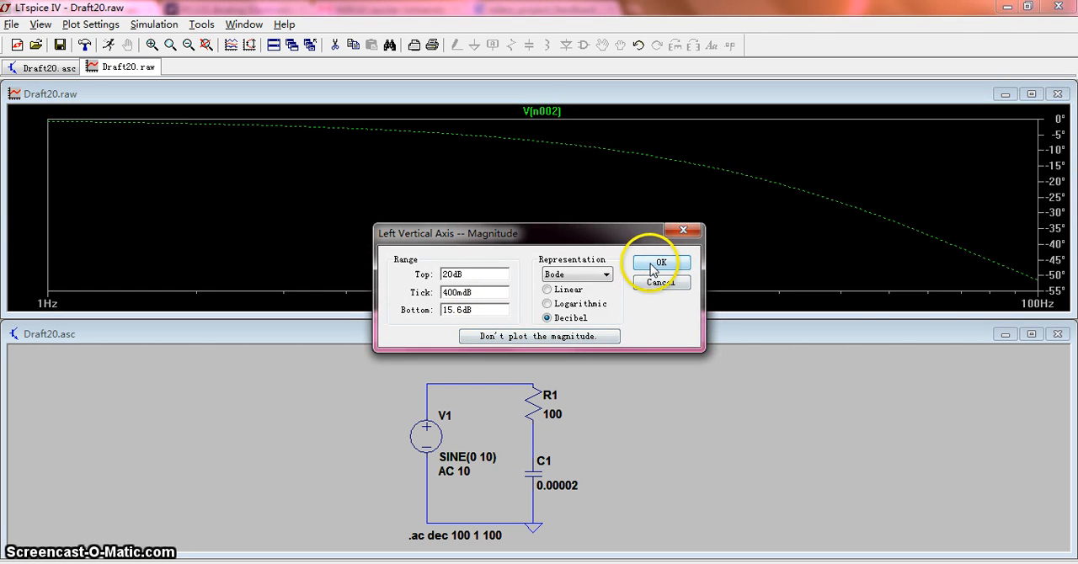
pyautogui.click(661, 263)
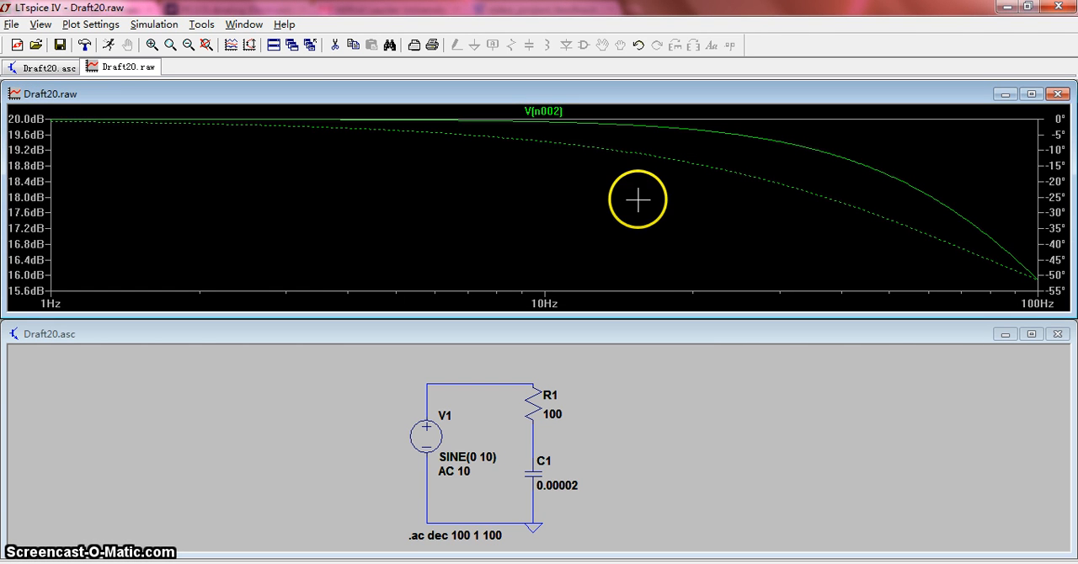
pyautogui.moveTo(636, 177)
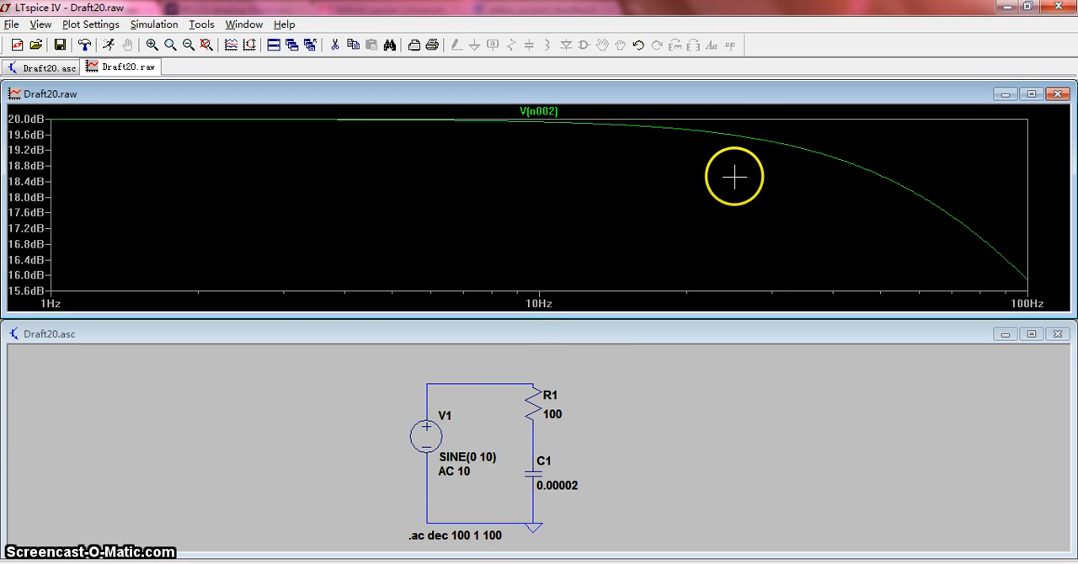
pyautogui.moveTo(1048, 192)
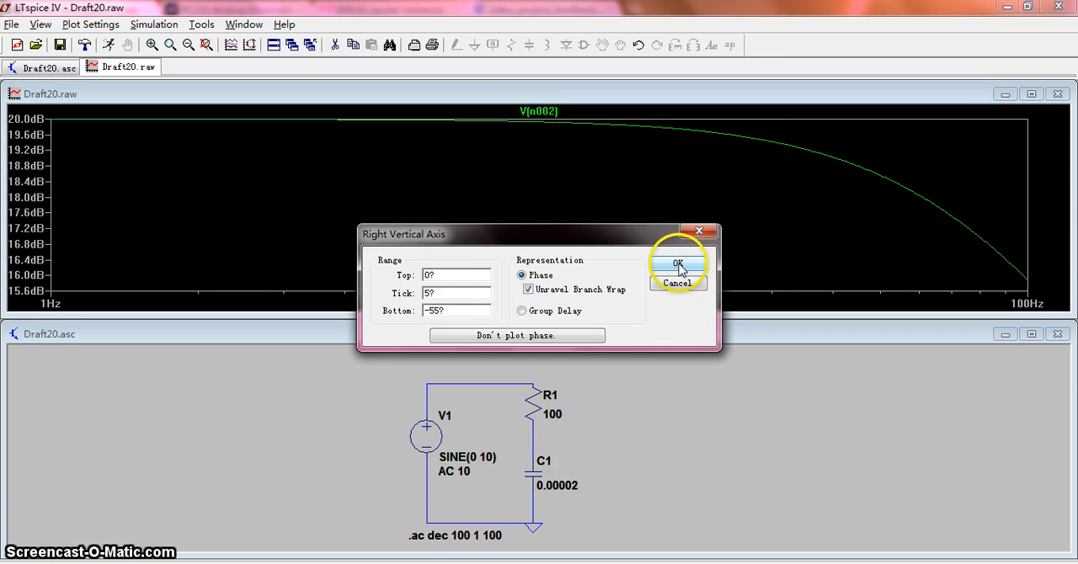
# Confirm the right-axis settings so the phase curve reappears beside the magnitude.
pyautogui.click(677, 263)
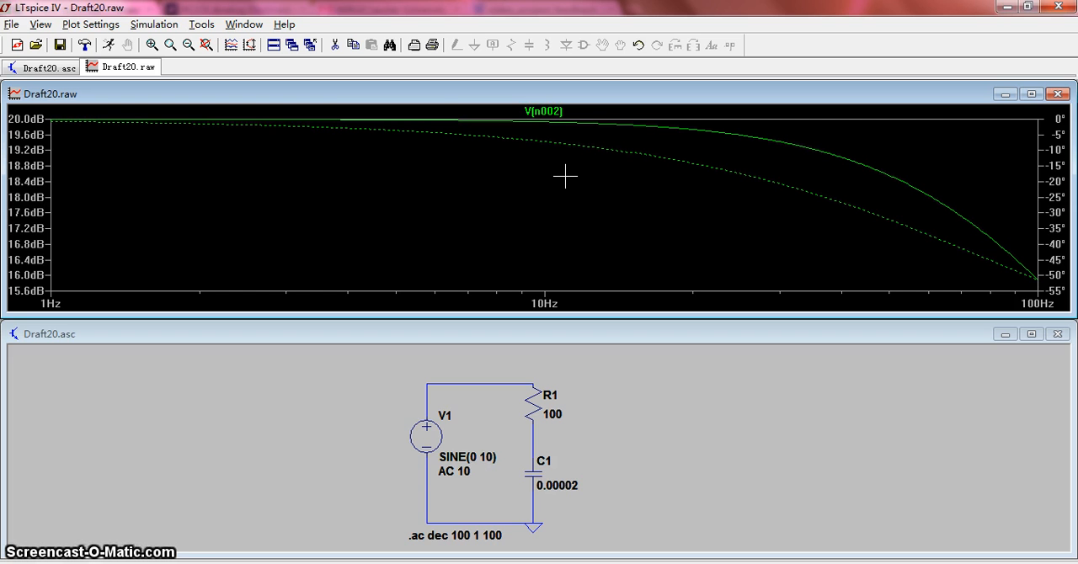
# Attach Cursor 1 to V(n002) and read values near 24.7 Hz, 5.7 Hz and finally 1 Hz.
pyautogui.click(542, 111)
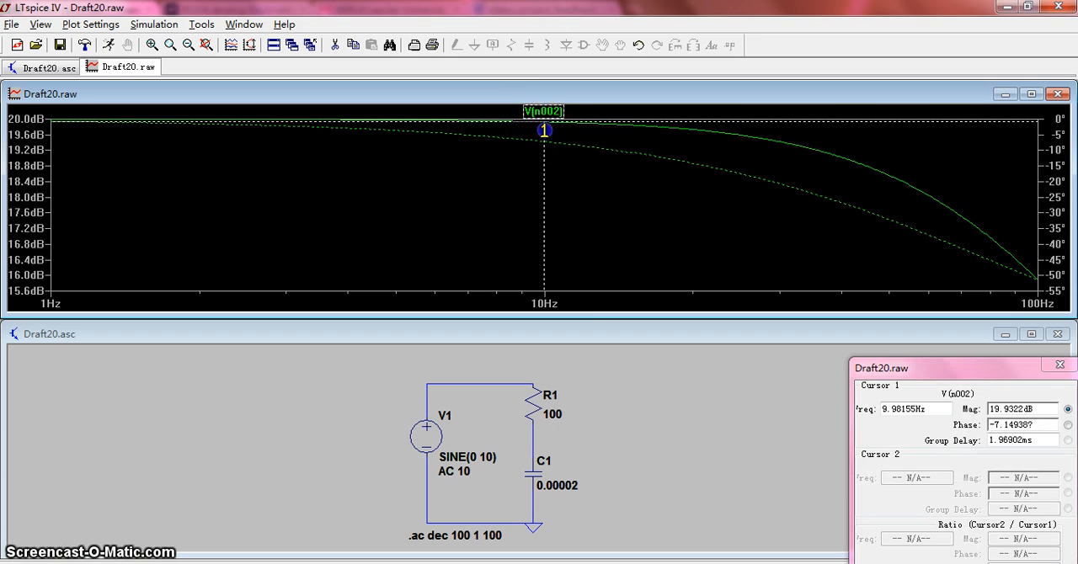
pyautogui.moveTo(542, 132); pyautogui.dragTo(737, 165)
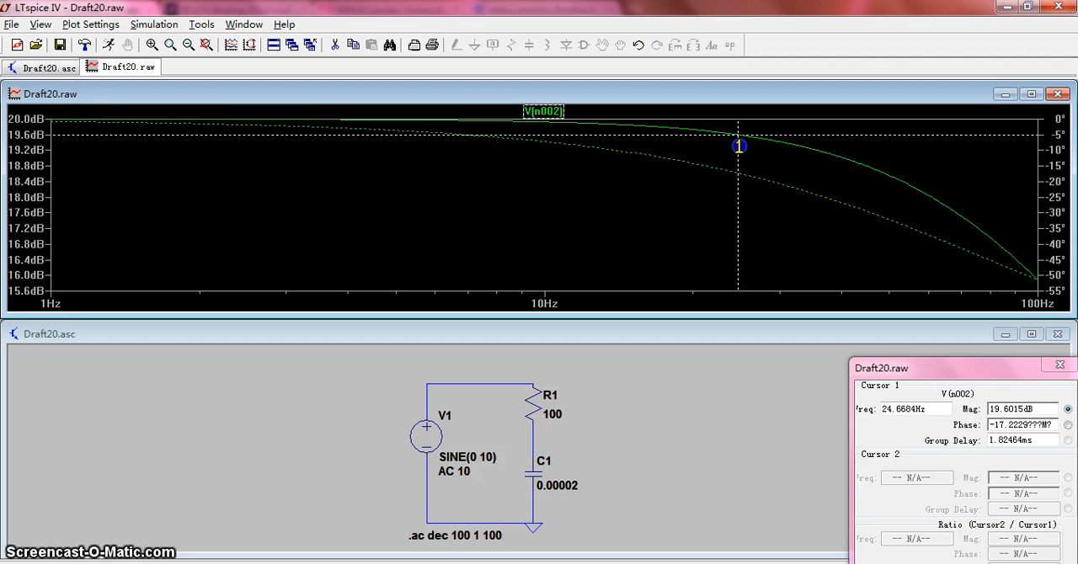
pyautogui.moveTo(738, 144); pyautogui.dragTo(513, 168)
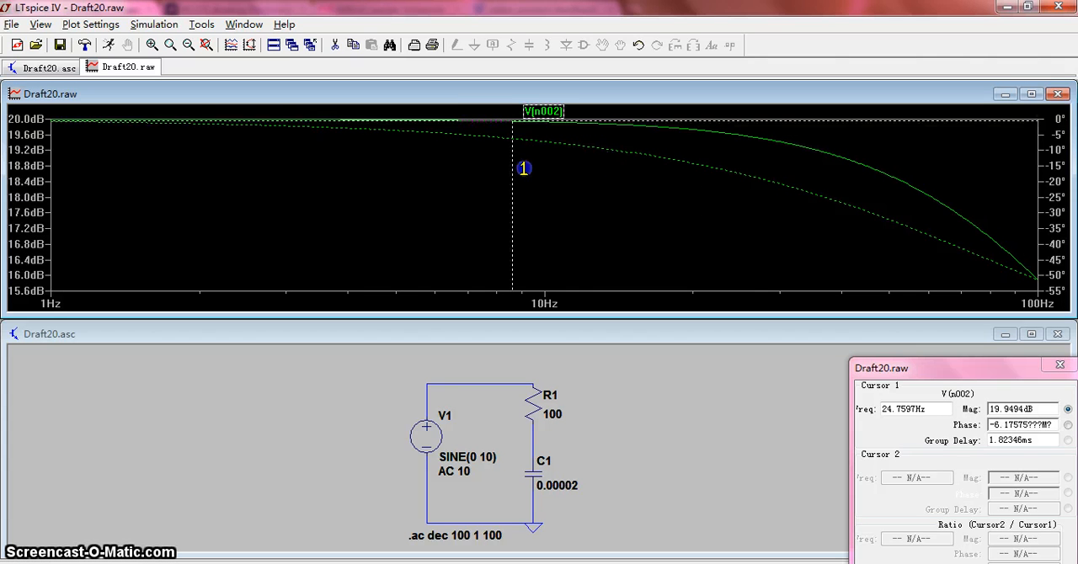
pyautogui.moveTo(522, 169); pyautogui.dragTo(413, 133)
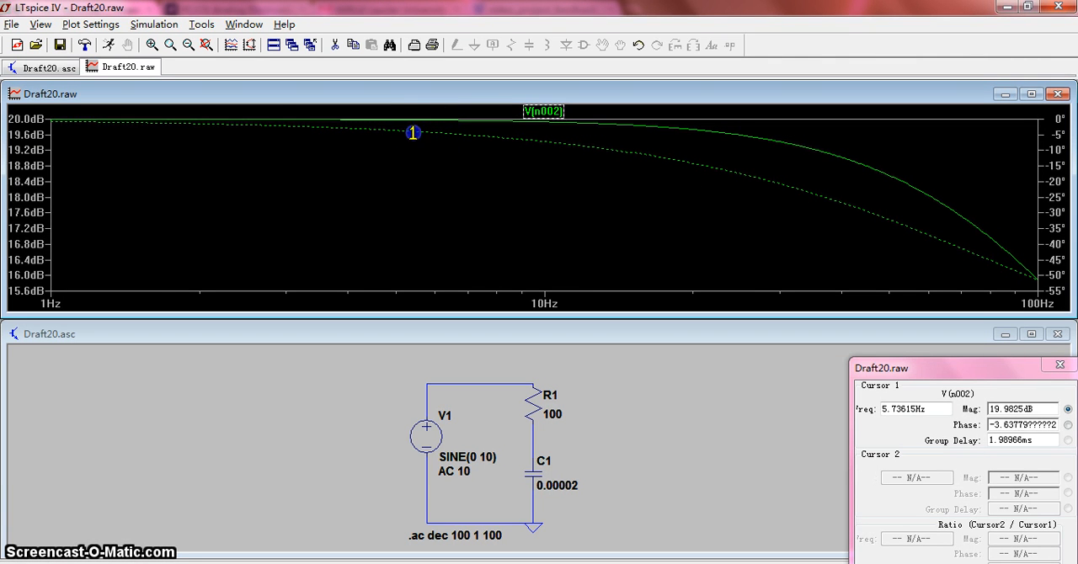
pyautogui.moveTo(412, 132); pyautogui.dragTo(52, 172)
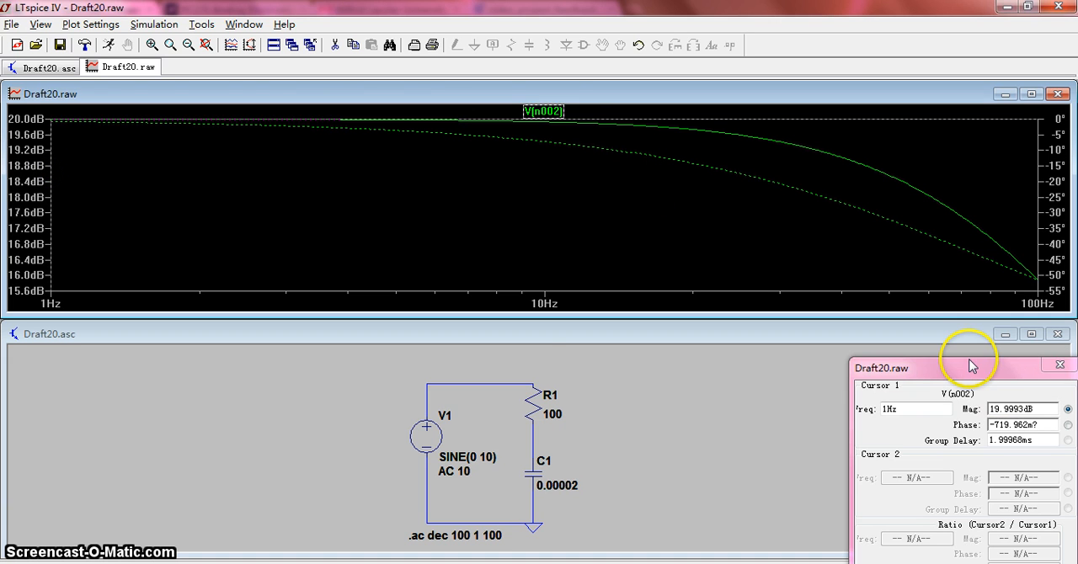
pyautogui.moveTo(960, 367); pyautogui.dragTo(421, 141)
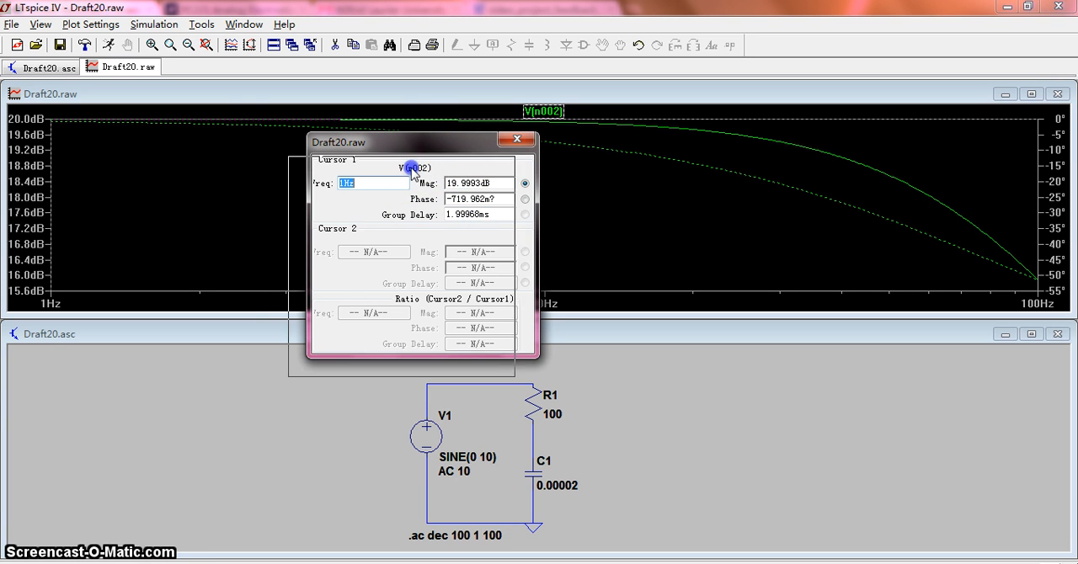
# Reposition the cursor readout window over the left part of the plot.
pyautogui.moveTo(418, 141); pyautogui.dragTo(324, 261)
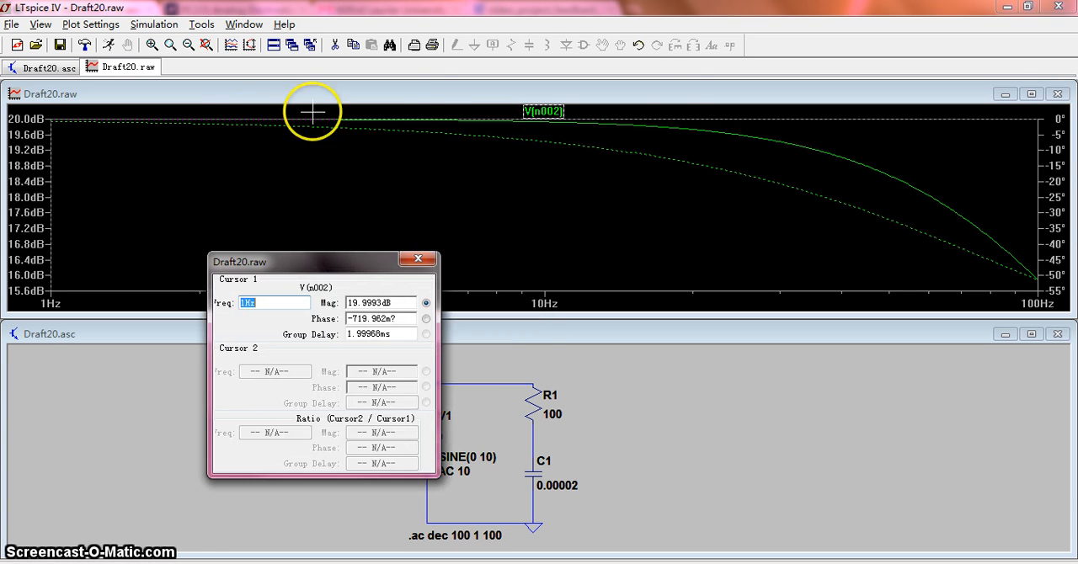
pyautogui.moveTo(293, 164)
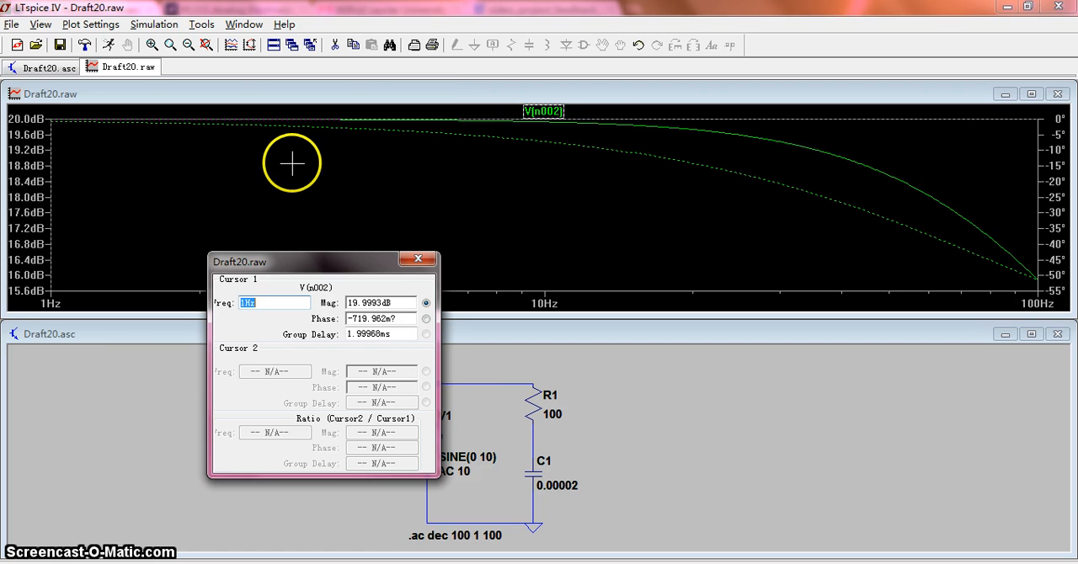
pyautogui.moveTo(323, 132)
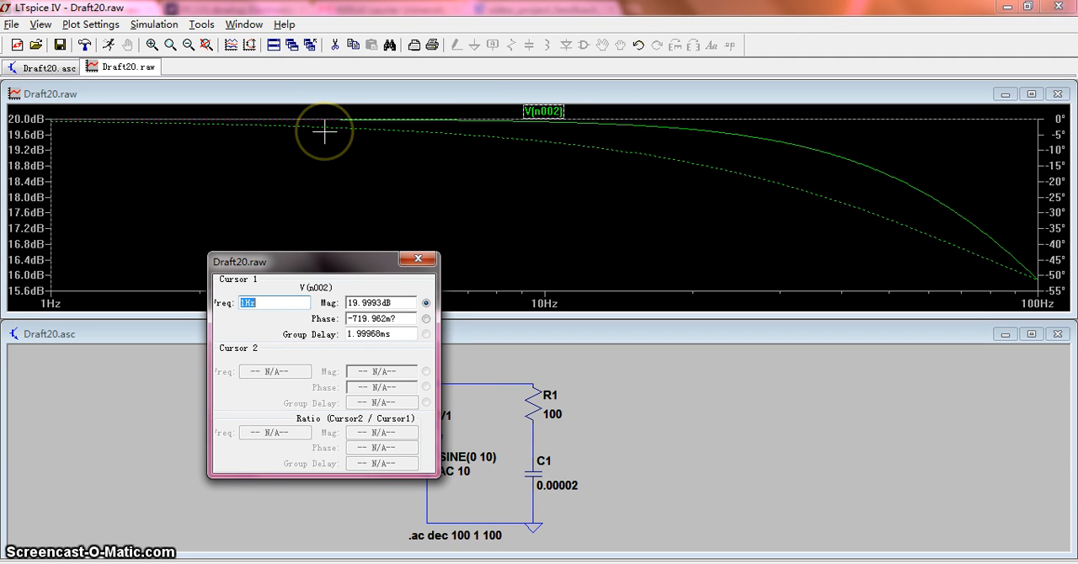